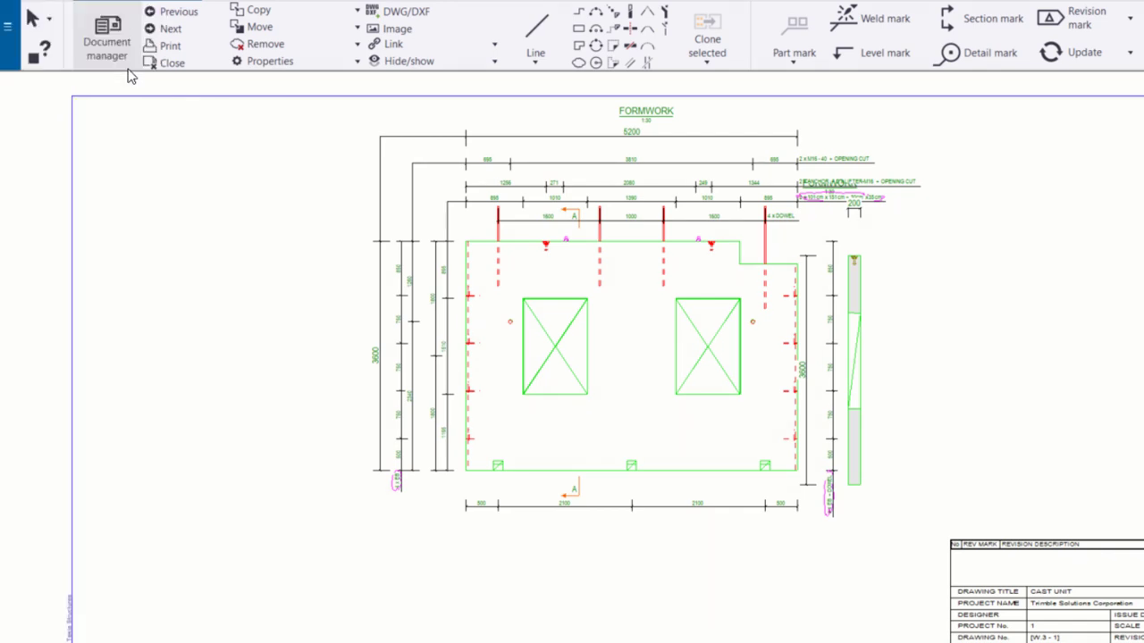
# - Show the File menu listing the drawing file commands
pyautogui.click(9, 26)
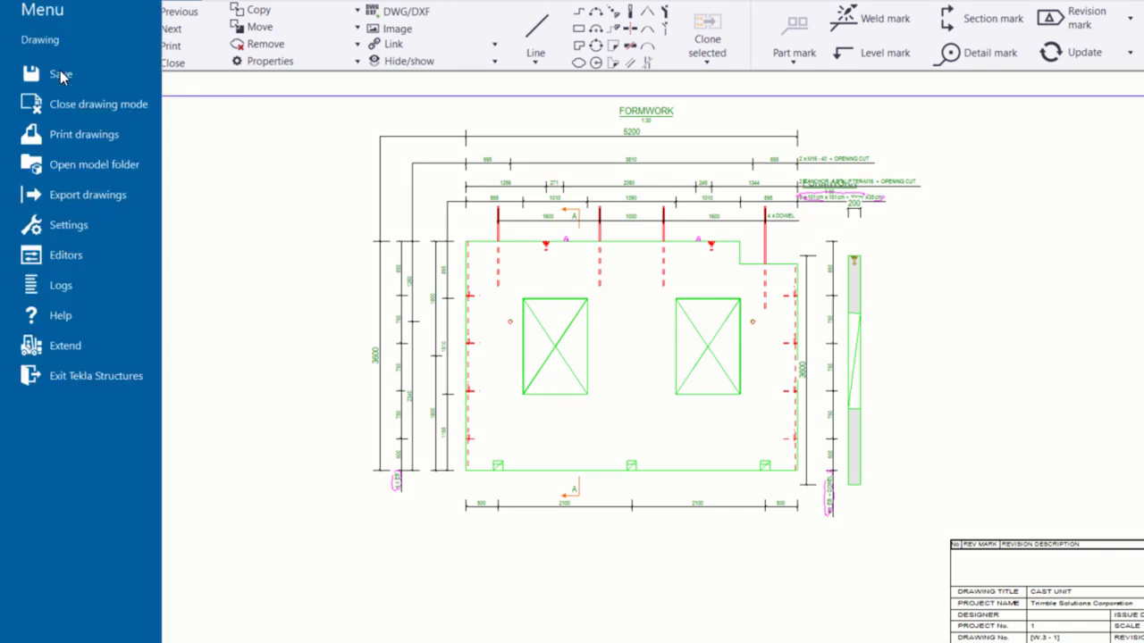
pyautogui.click(94, 164)
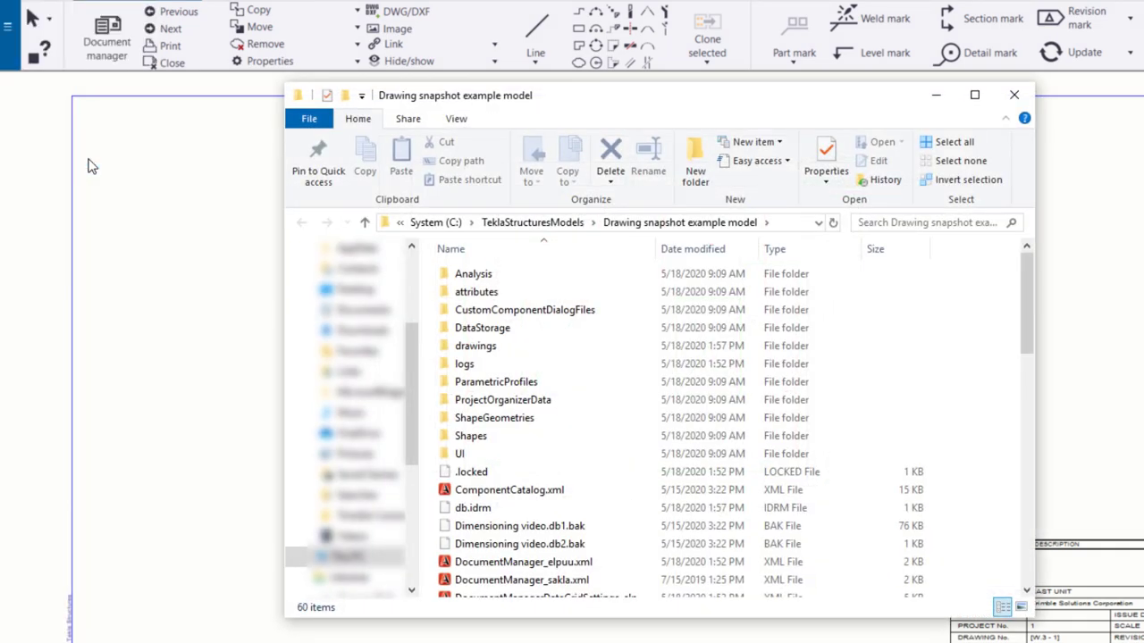
pyautogui.doubleClick(475, 346)
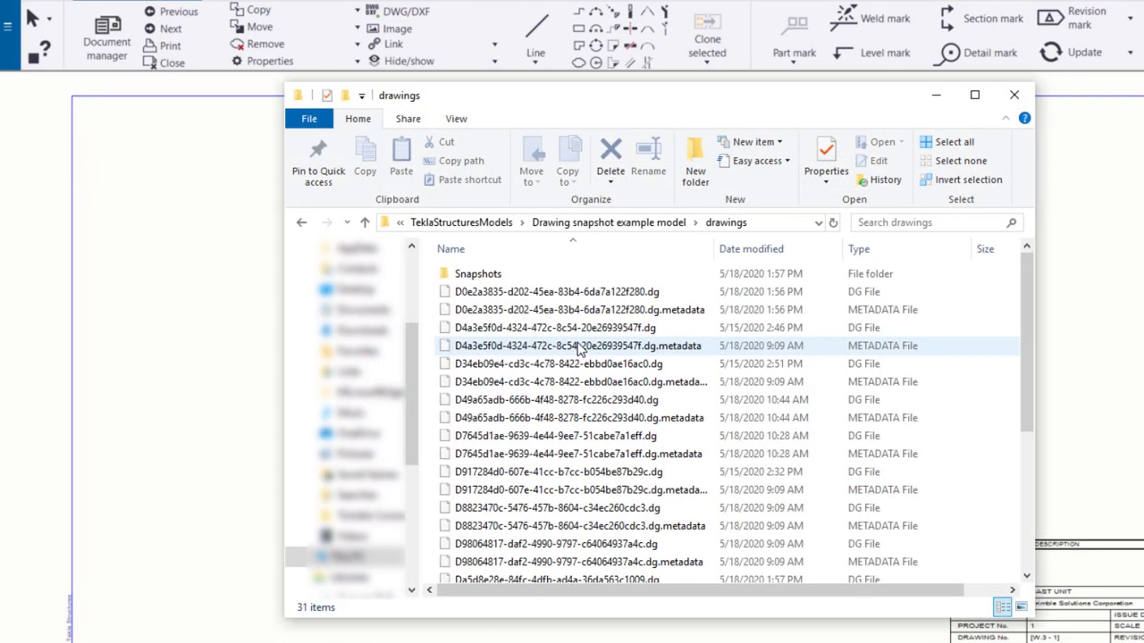
pyautogui.doubleClick(478, 274)
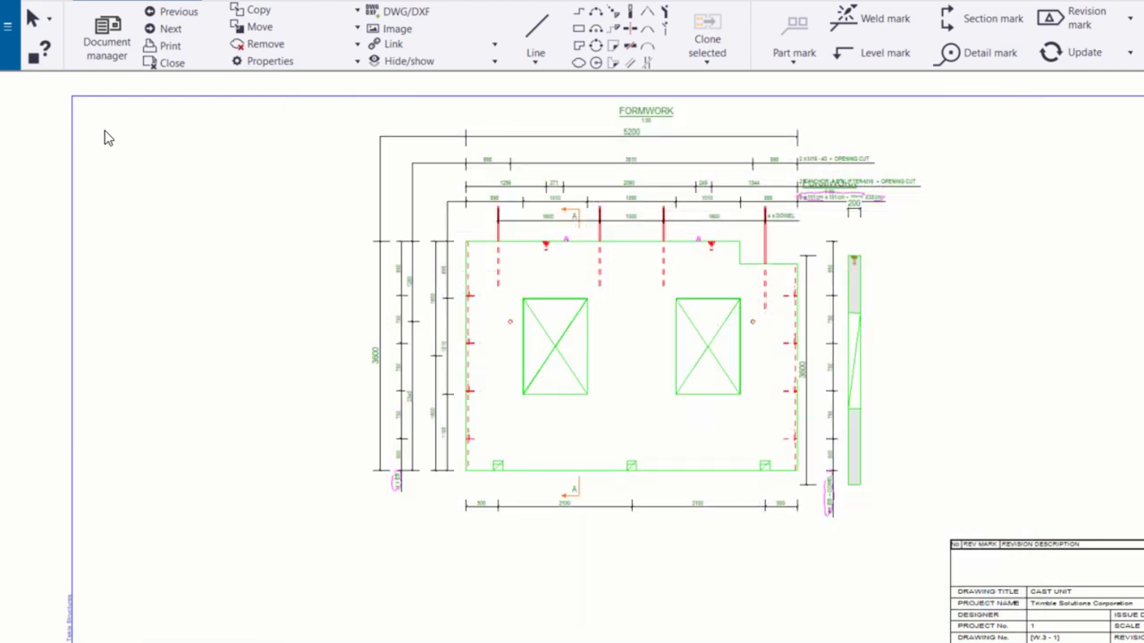
# - Set XS_DRAWING_CREATE_SNAPSHOT_ON_DRAWING_CREATION to TRUE in Advanced options, searching all categories
pyautogui.click(9, 24)
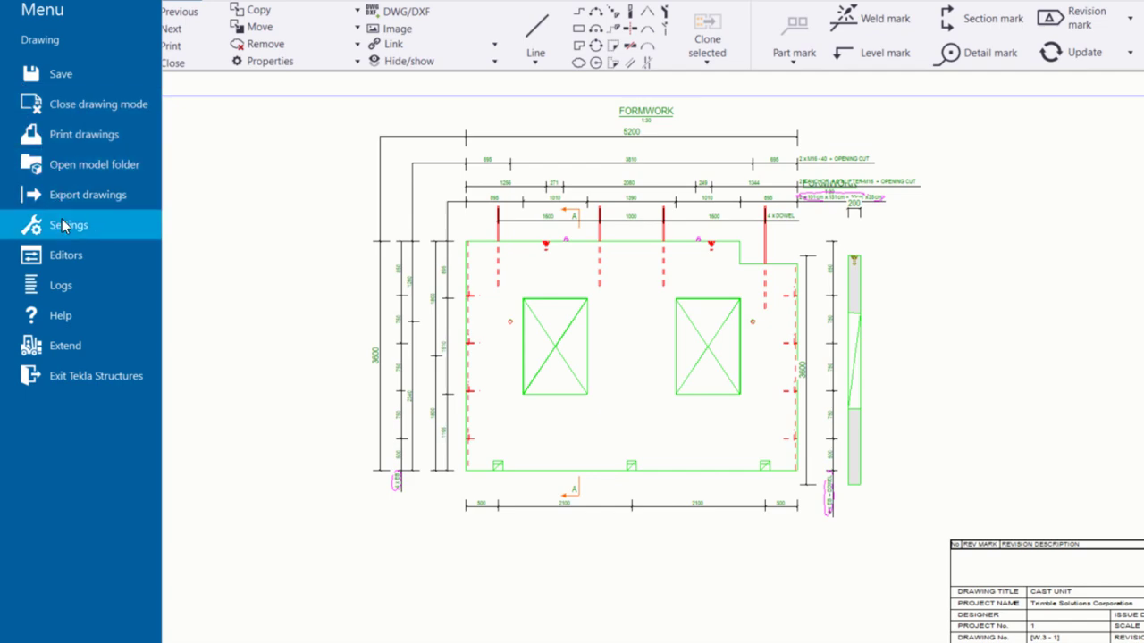
pyautogui.click(68, 224)
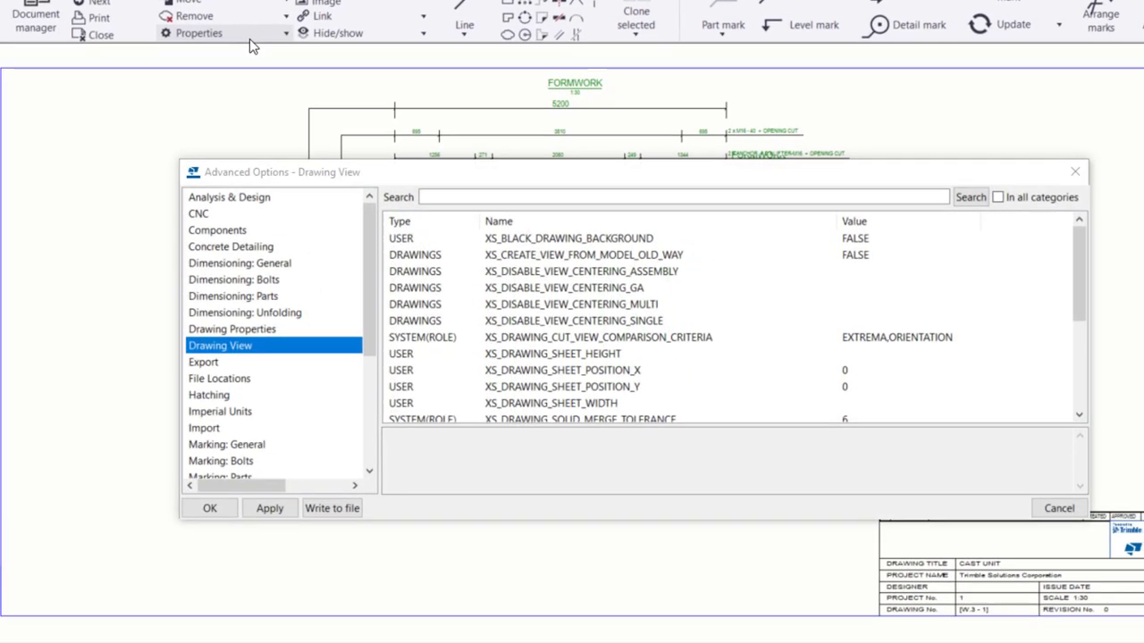
pyautogui.write('xs_drawing_create')
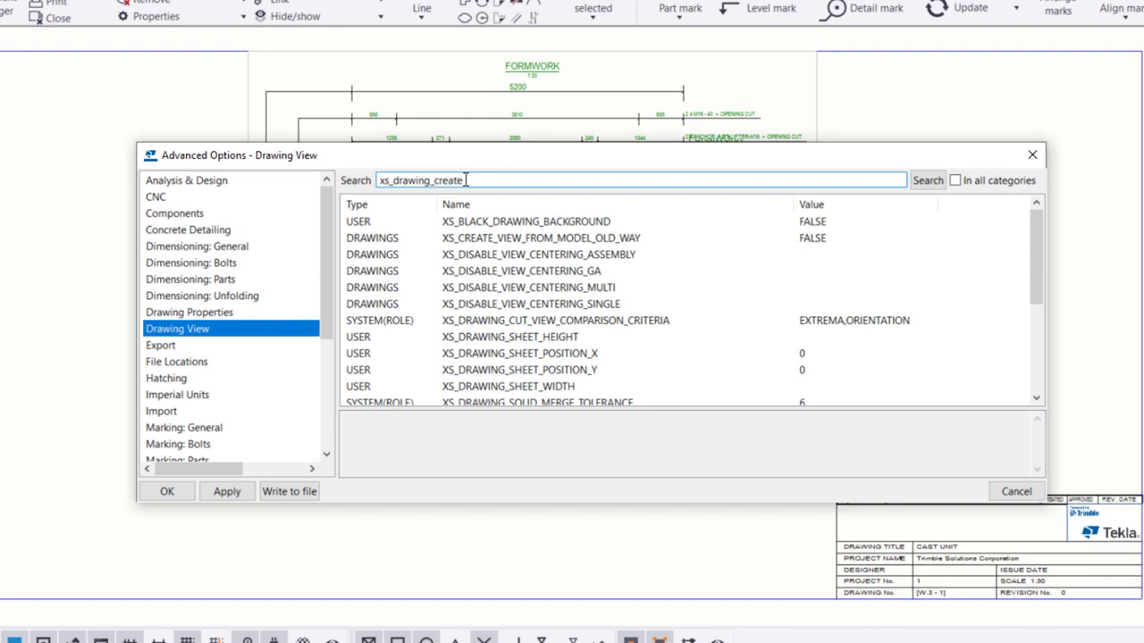
pyautogui.click(928, 180)
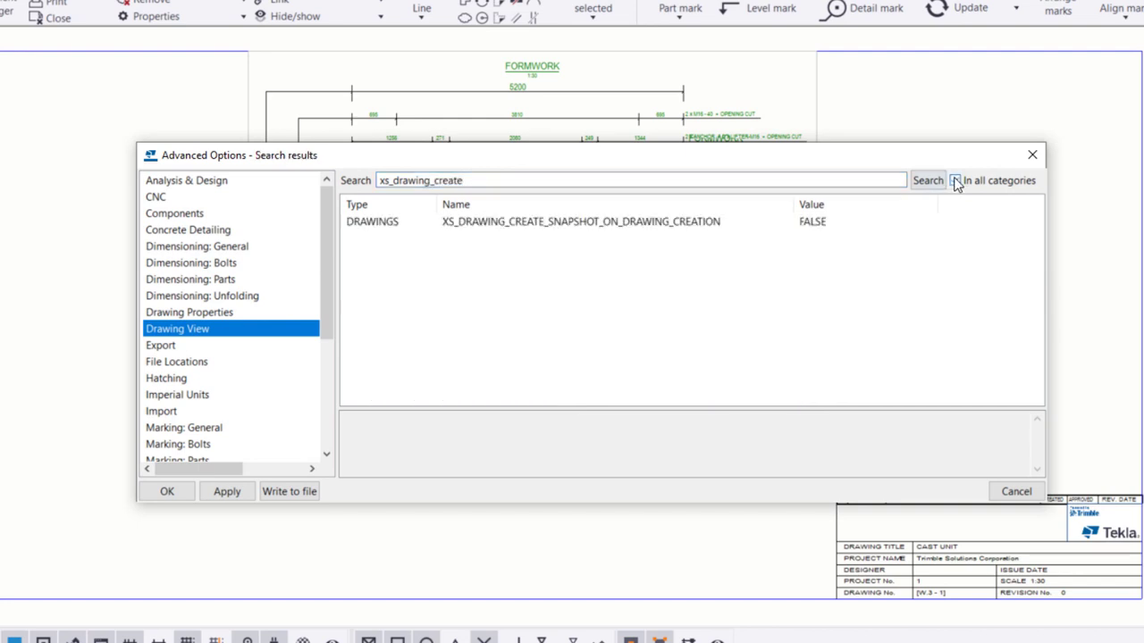
pyautogui.click(579, 220)
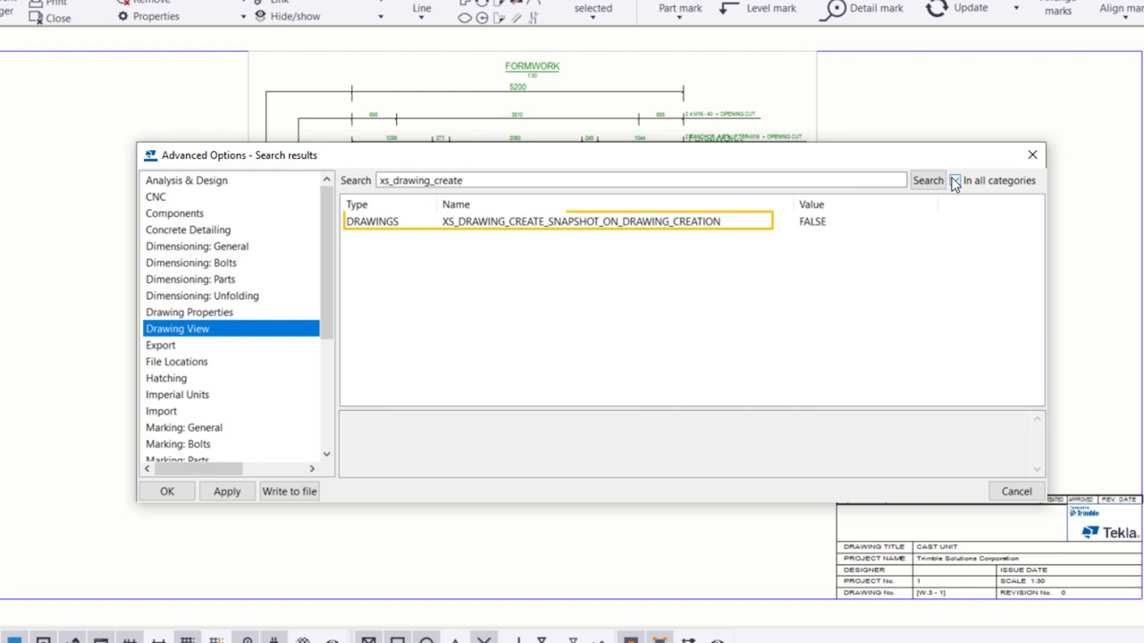
pyautogui.click(930, 220)
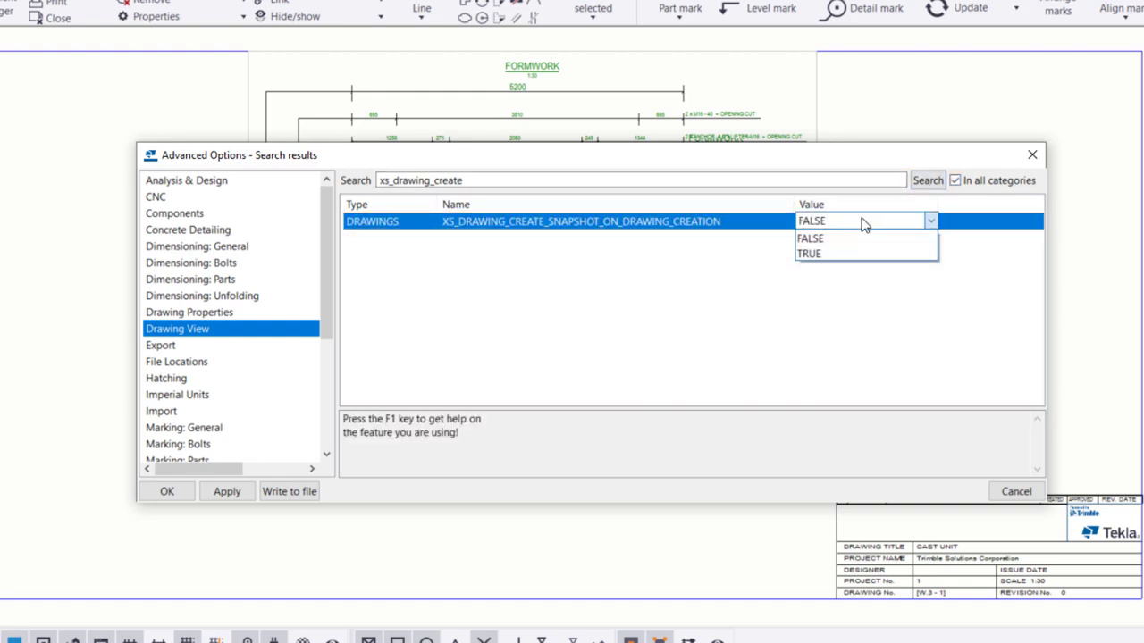
pyautogui.click(808, 253)
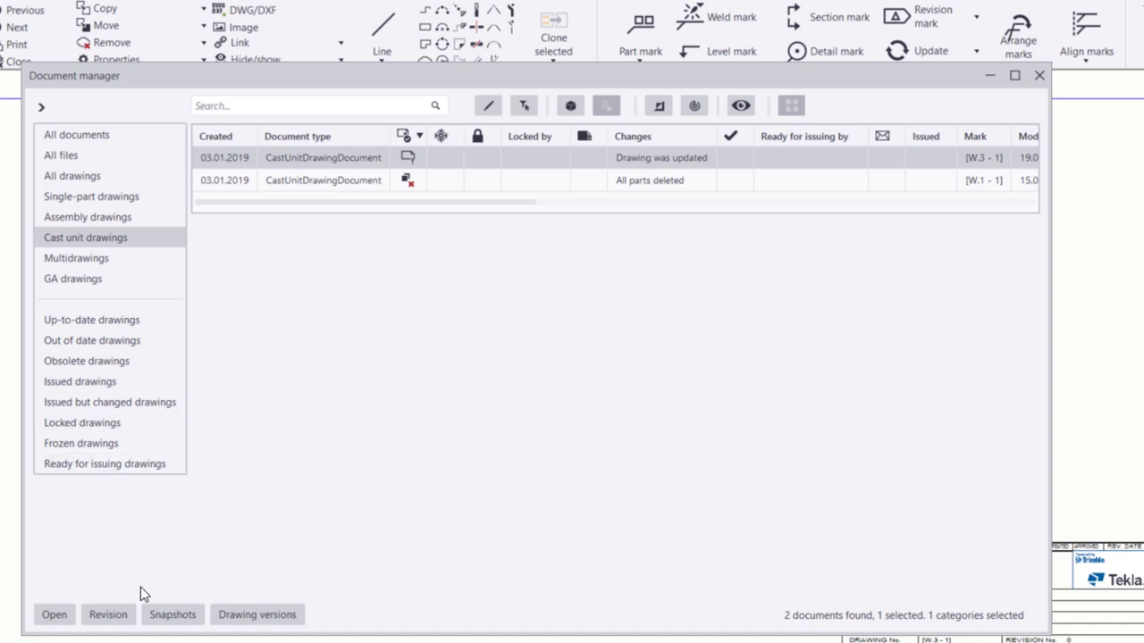
# - Show the saved snapshot of cast unit drawing W.3 - 1 from Document manager
pyautogui.click(171, 614)
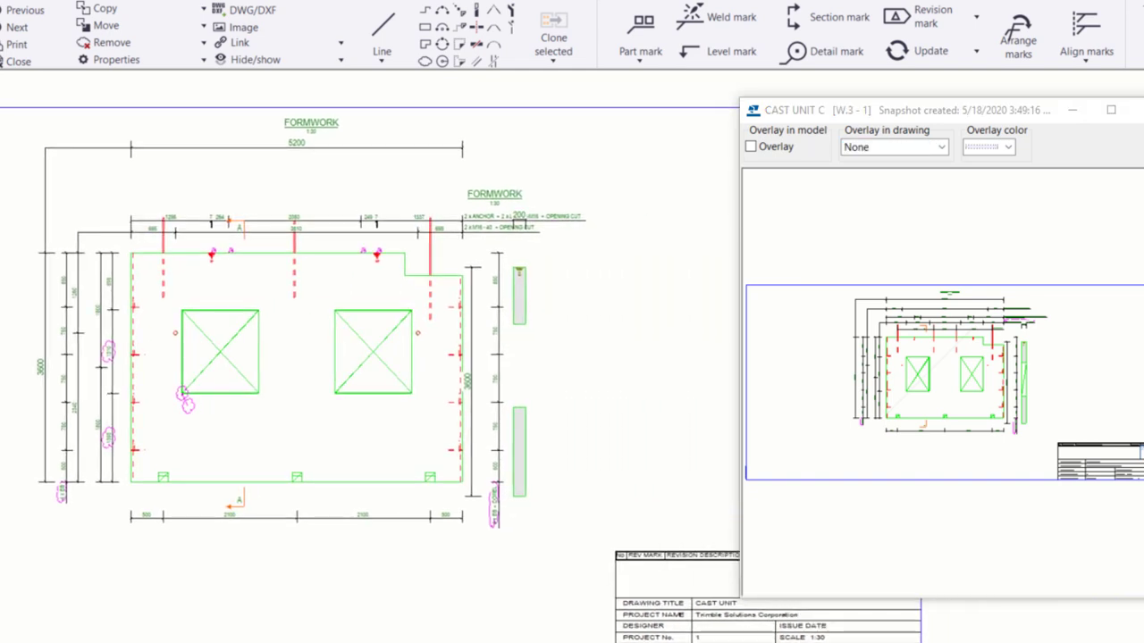
pyautogui.moveTo(959, 175)
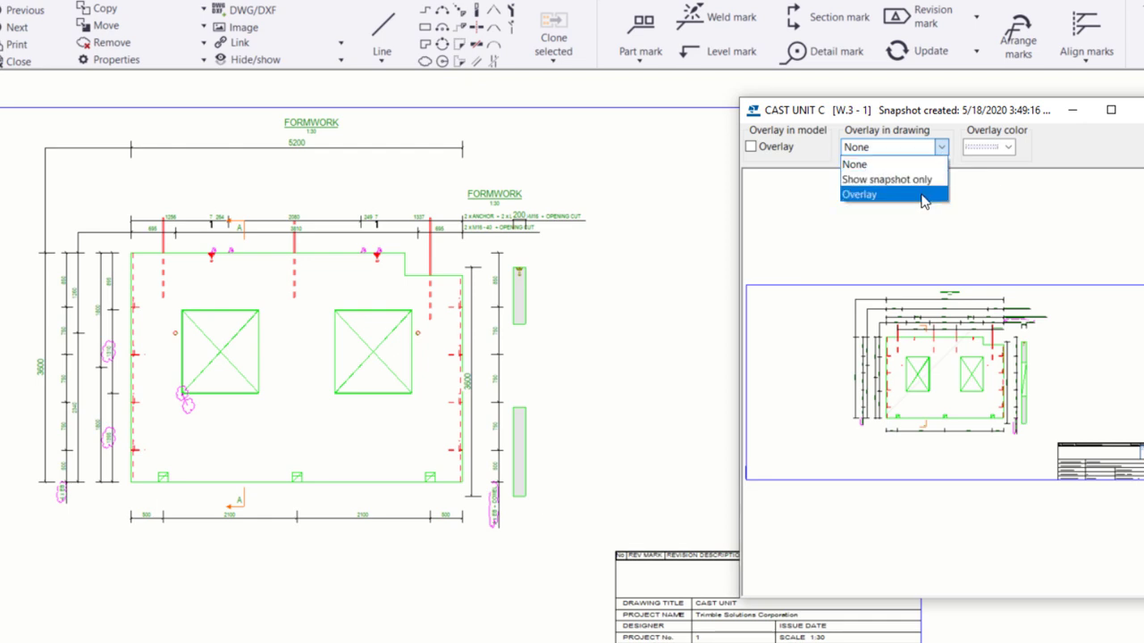
# - Cycle Overlay in drawing through Overlay, Show snapshot only and None, ending on Overlay
pyautogui.click(858, 194)
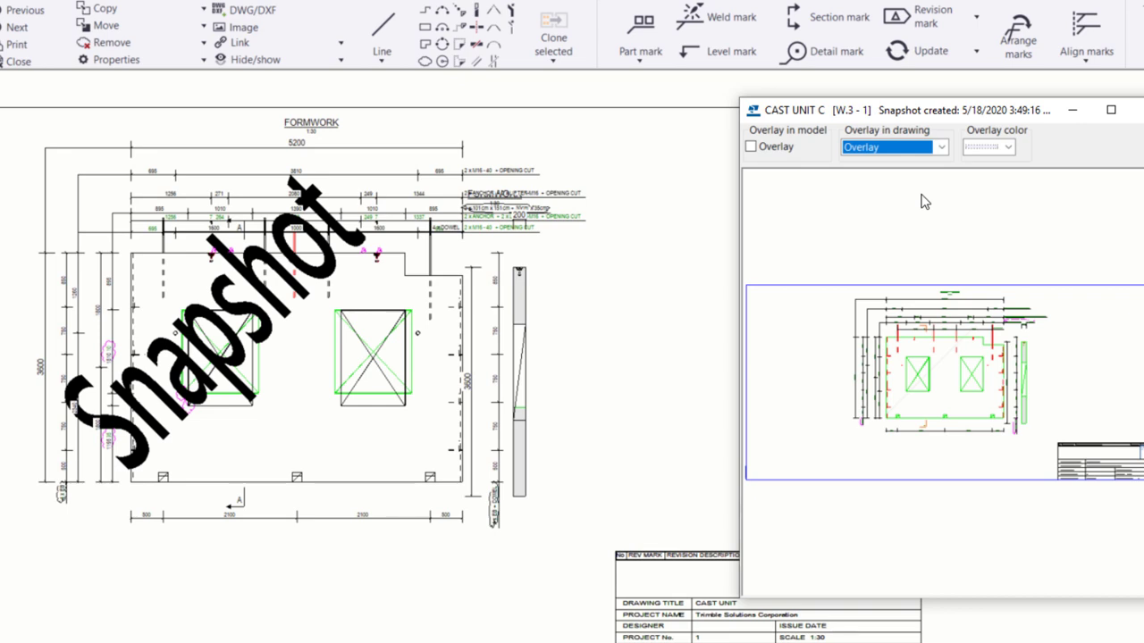
pyautogui.click(940, 146)
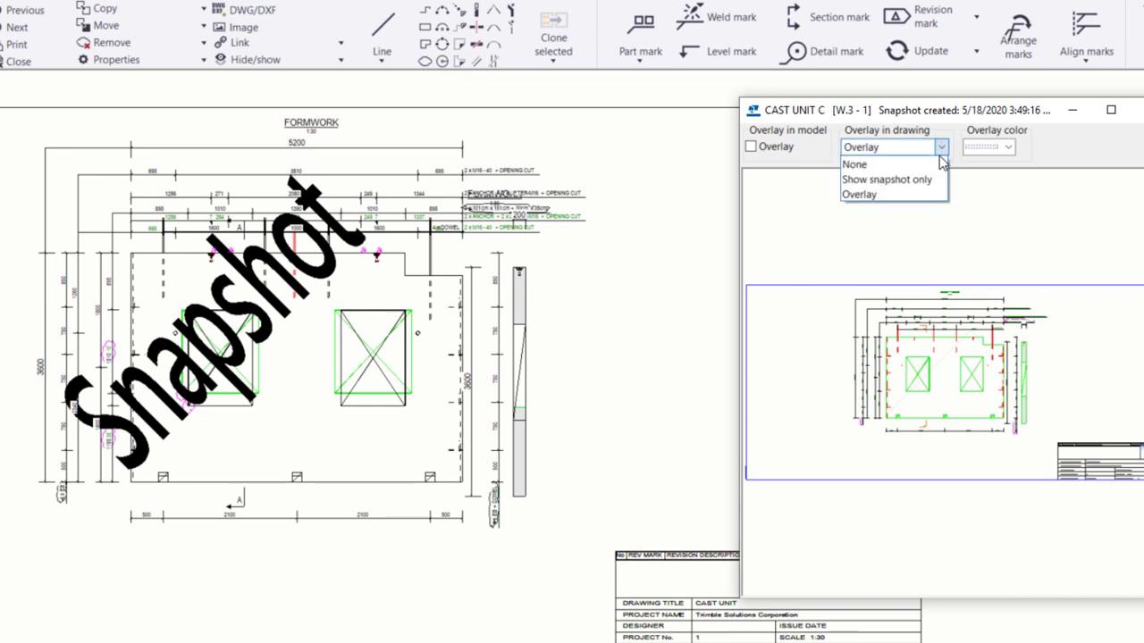
pyautogui.click(886, 180)
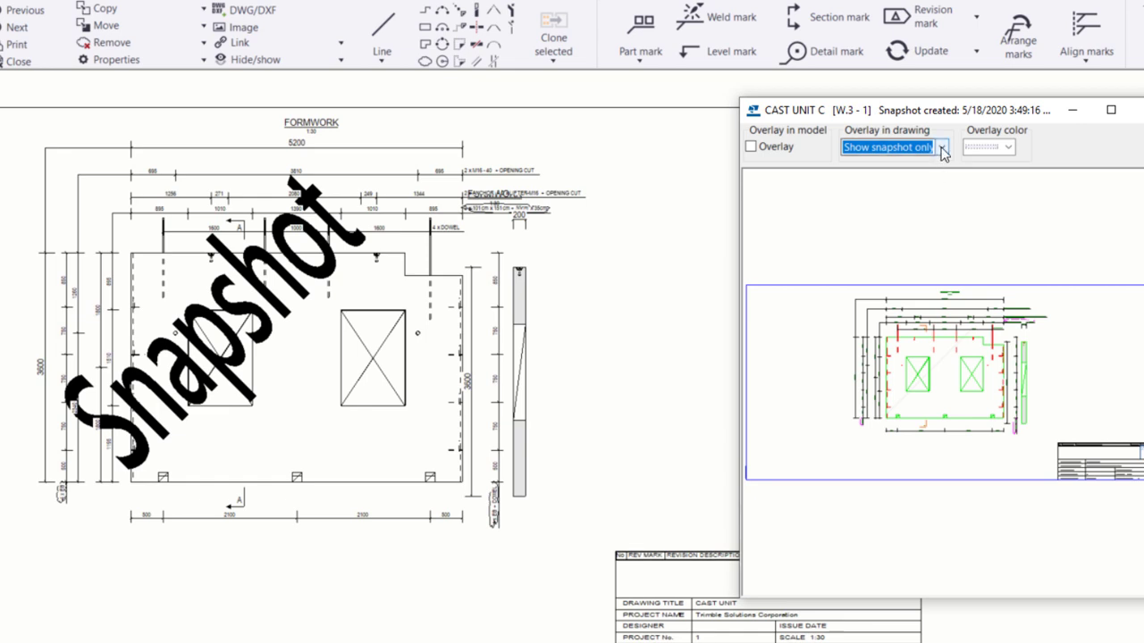
pyautogui.click(940, 147)
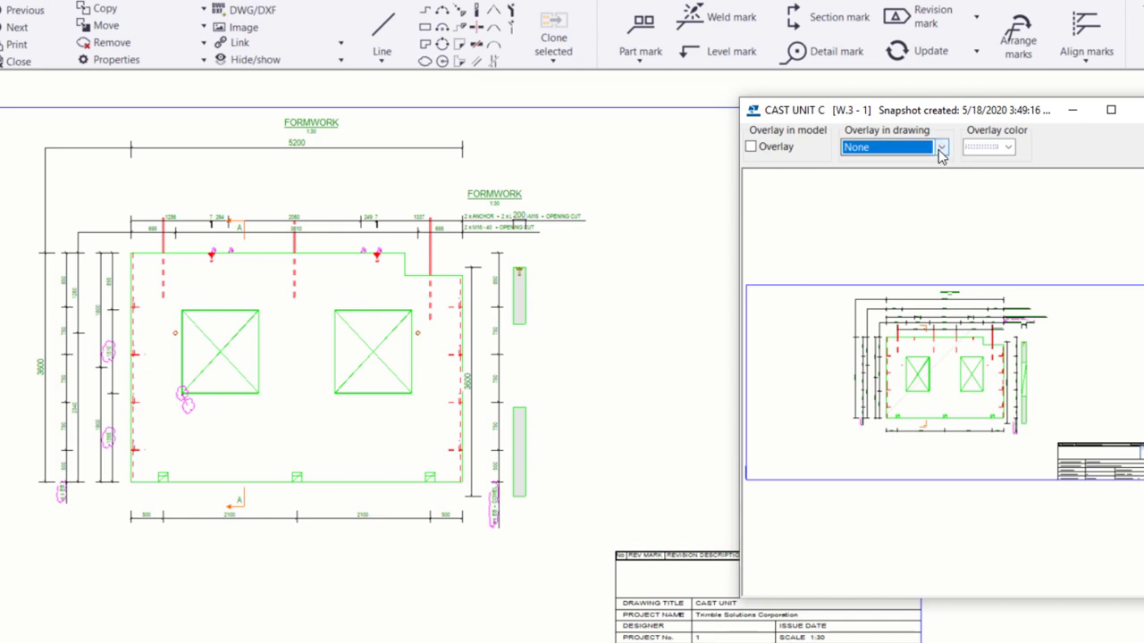
pyautogui.click(887, 146)
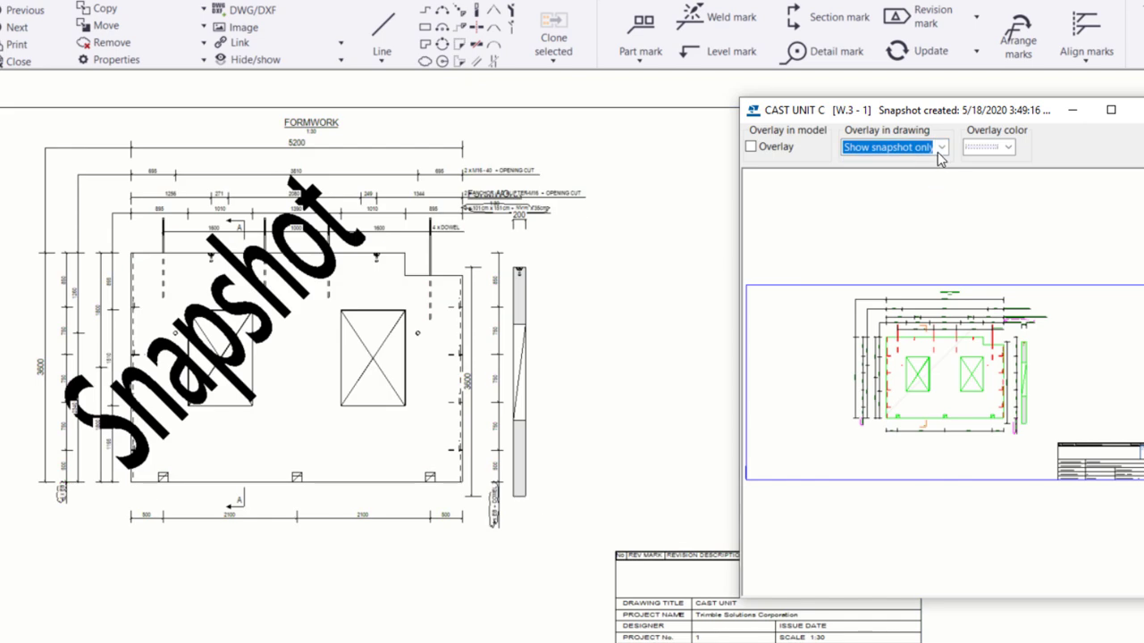
pyautogui.click(887, 147)
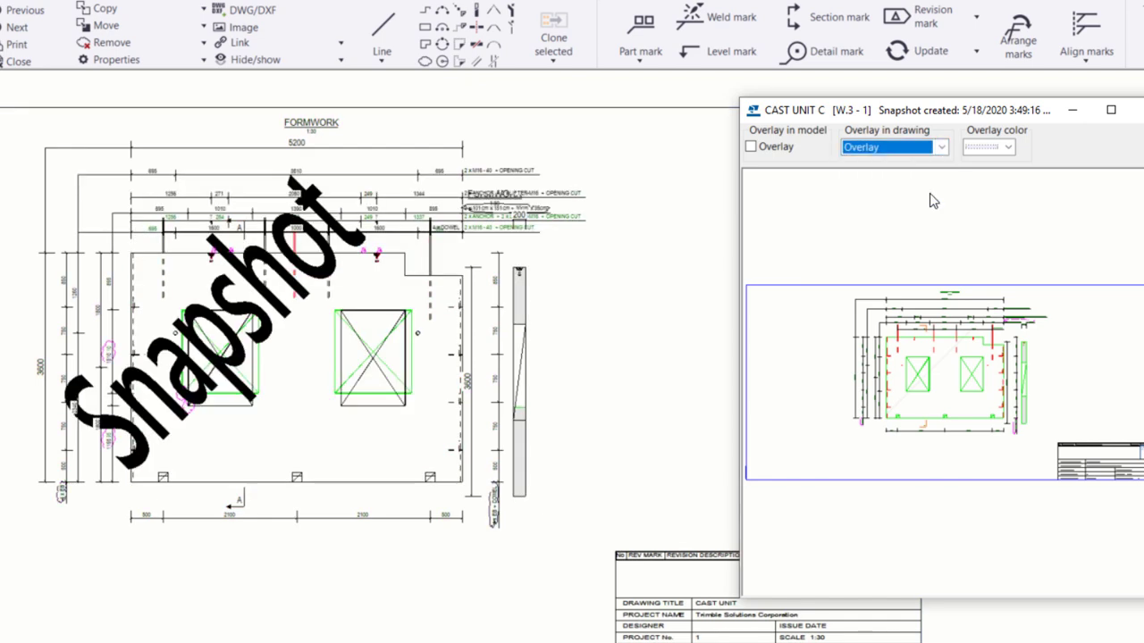
# - Pick a different line colour for the snapshot overlay in the drawing
pyautogui.click(1008, 146)
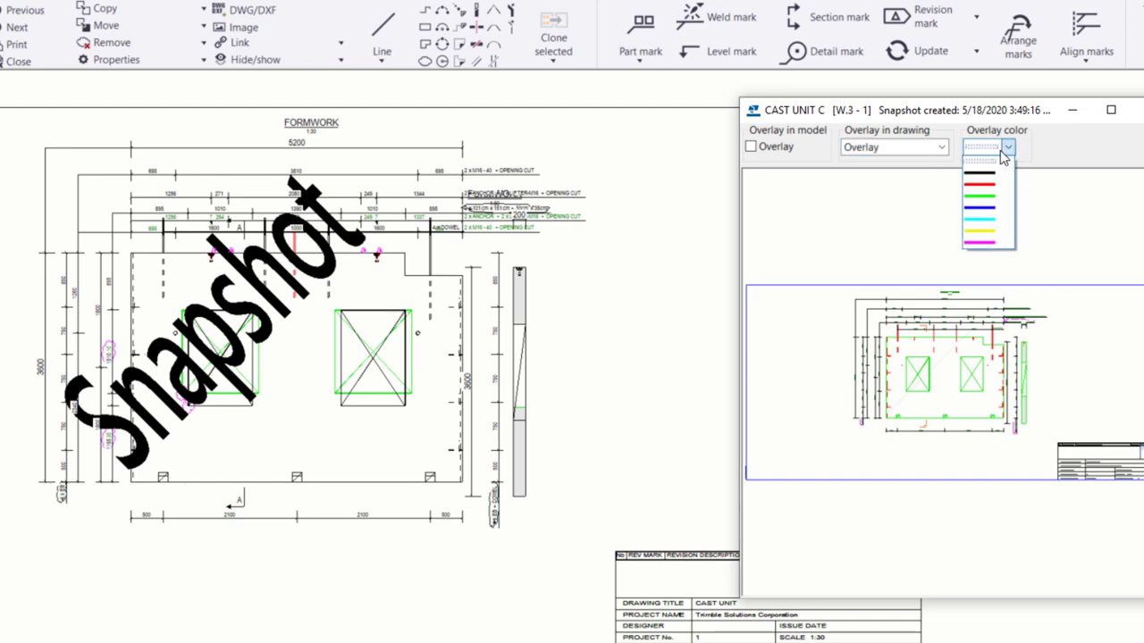
pyautogui.click(978, 206)
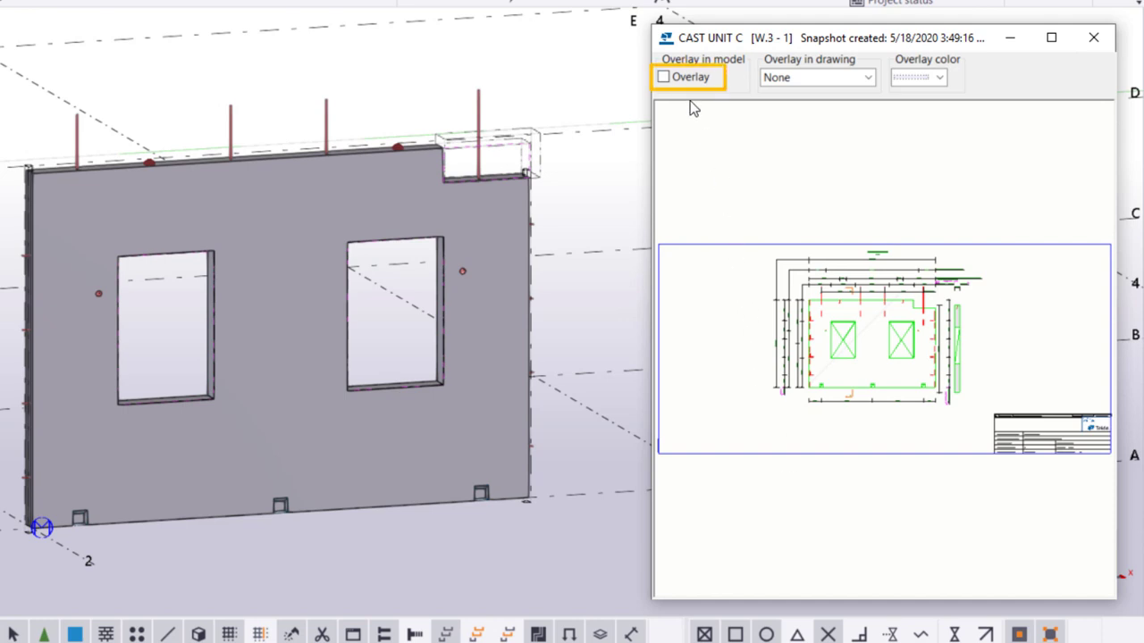
# - Tick Overlay in model for the W.3 - 1 snapshot and show its colour choices
pyautogui.click(664, 76)
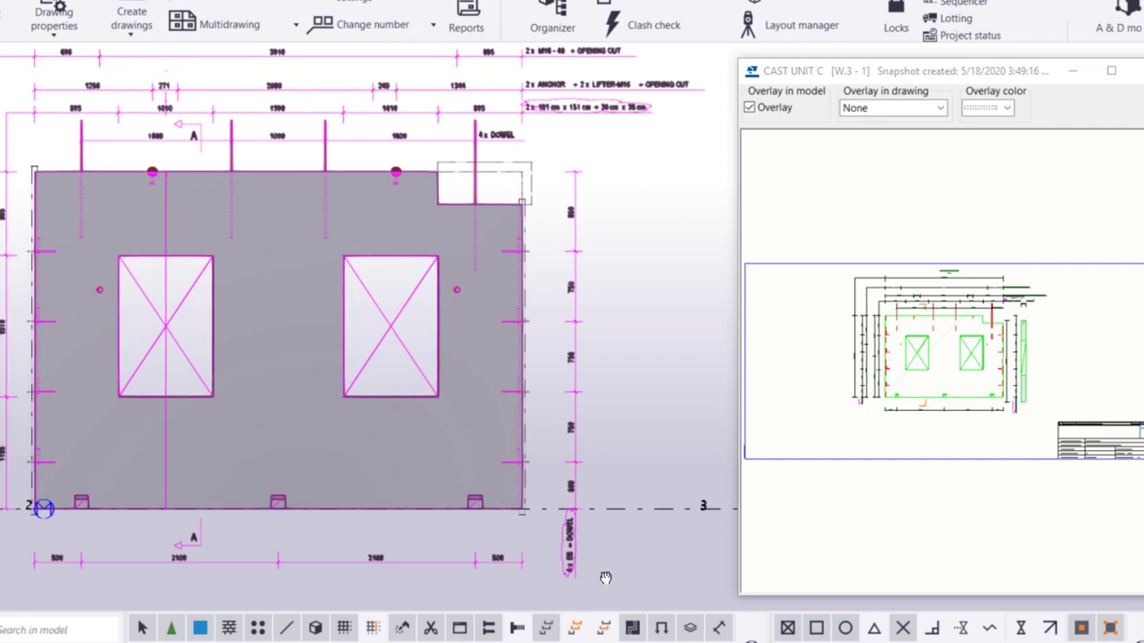
pyautogui.moveTo(1073, 129)
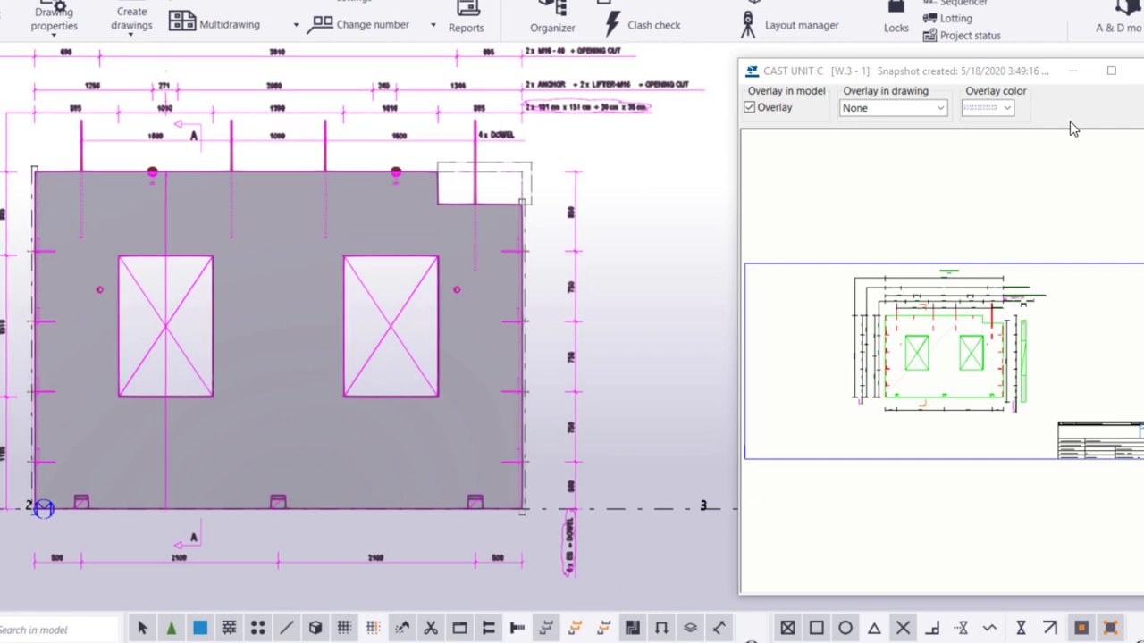
pyautogui.click(1006, 107)
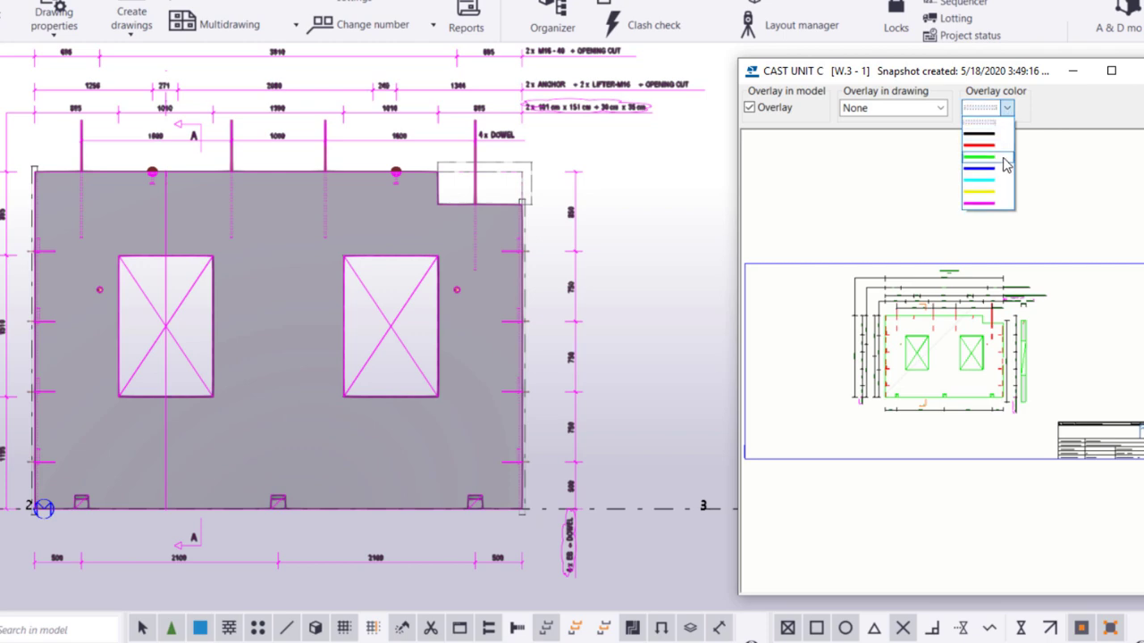